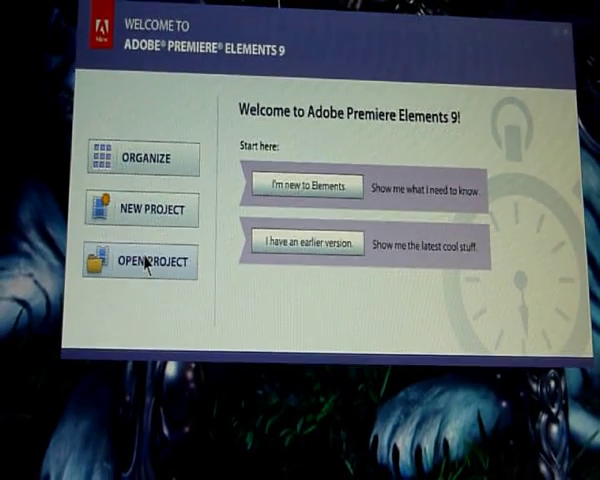
Open the recent forest project from the Welcome screen's Open Project list.
left_click(146, 262)
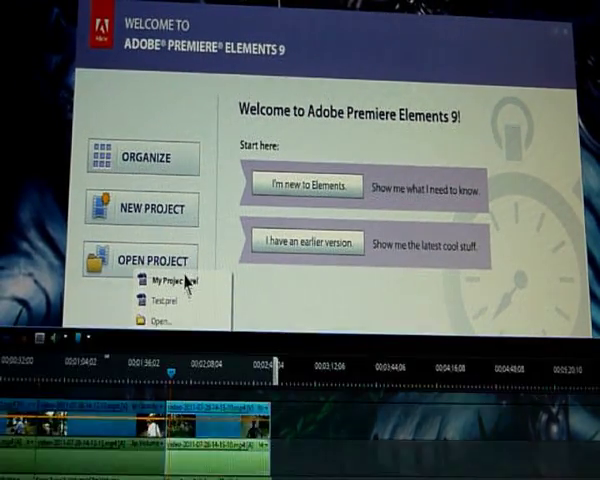
left_click(168, 282)
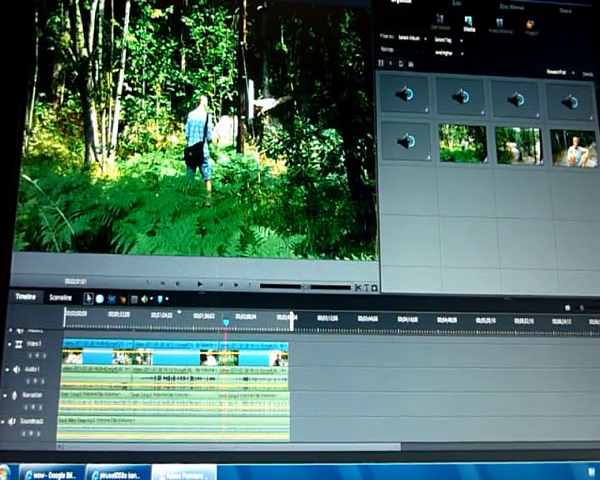
Show the Effects browser in the Edit workspace beside the forest clip.
left_click(400, 96)
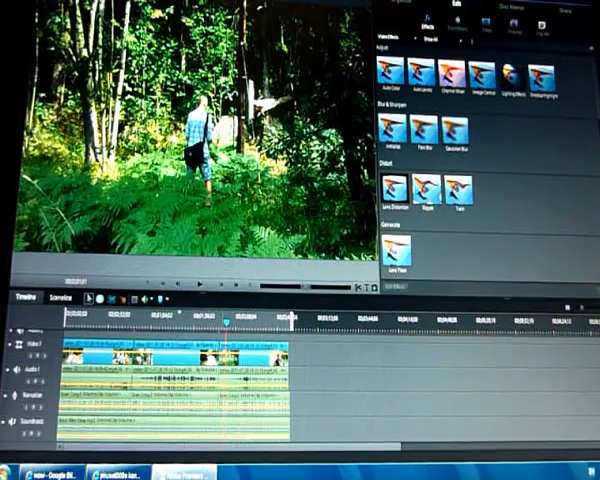
Scroll down through the Video Effects thumbnail list.
scroll("down", 3)
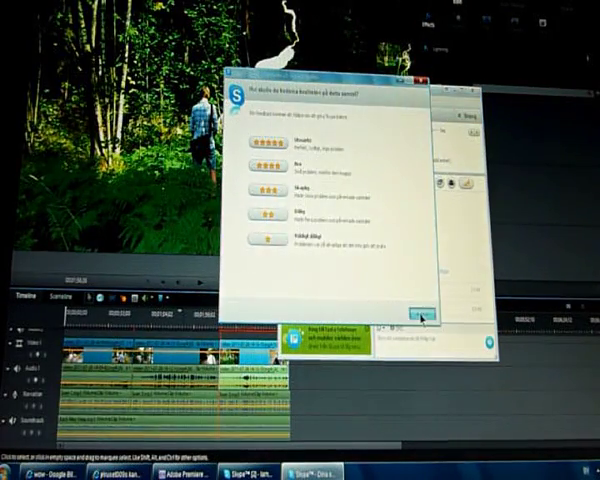
Dismiss Skype's call-quality star rating prompt.
left_click(420, 314)
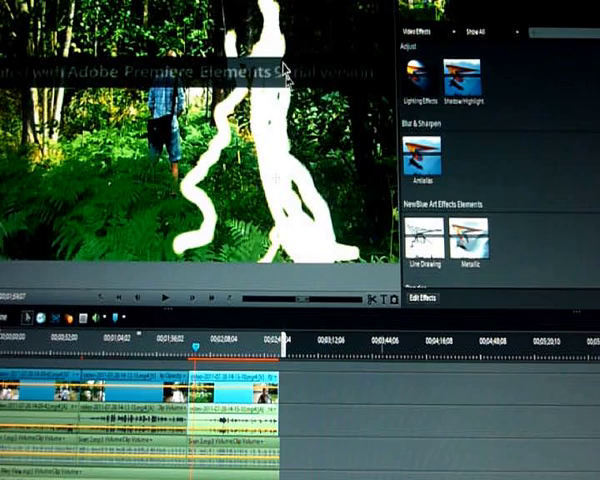
mouse_move(270, 96)
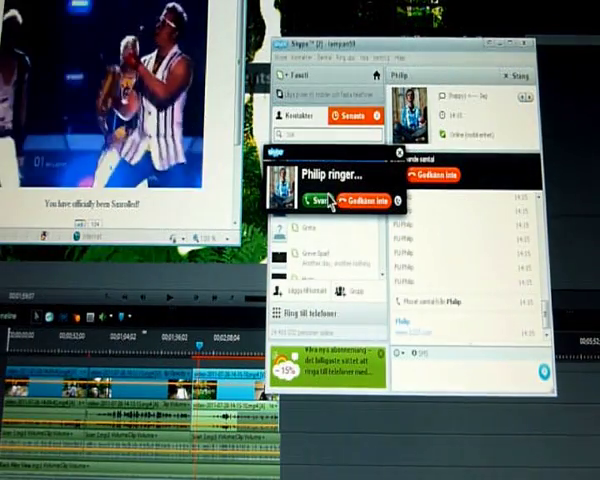
Respond to the stacked incoming call alert in the Skype contacts window.
left_click(312, 198)
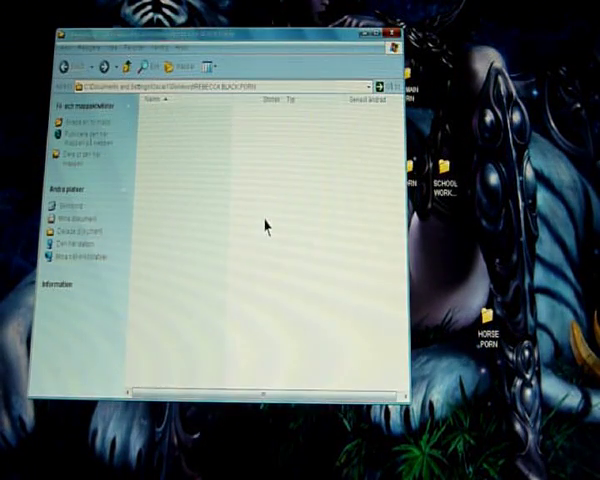
mouse_move(208, 140)
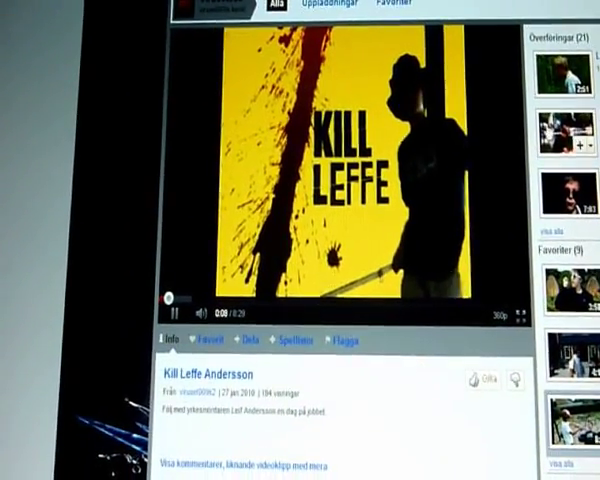
Play the Kill Leffe Andersson video on its YouTube watch page.
left_click(166, 312)
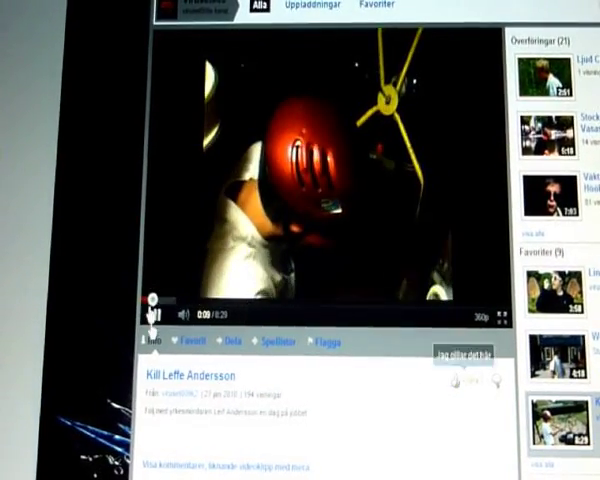